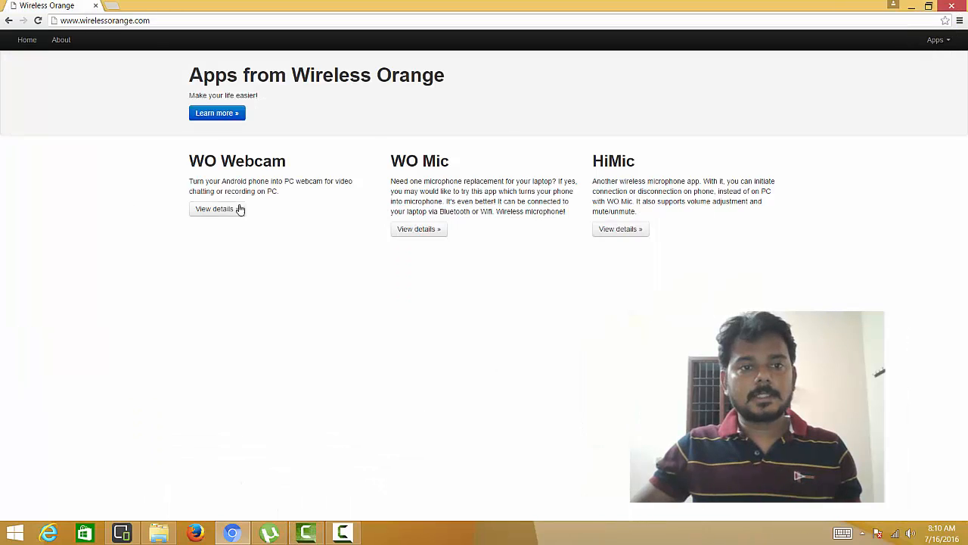
Step: Download the WO Webcam Windows client from its install instructions page and keep the installer
{"action": "left_click", "coordinate": [102, 21]}
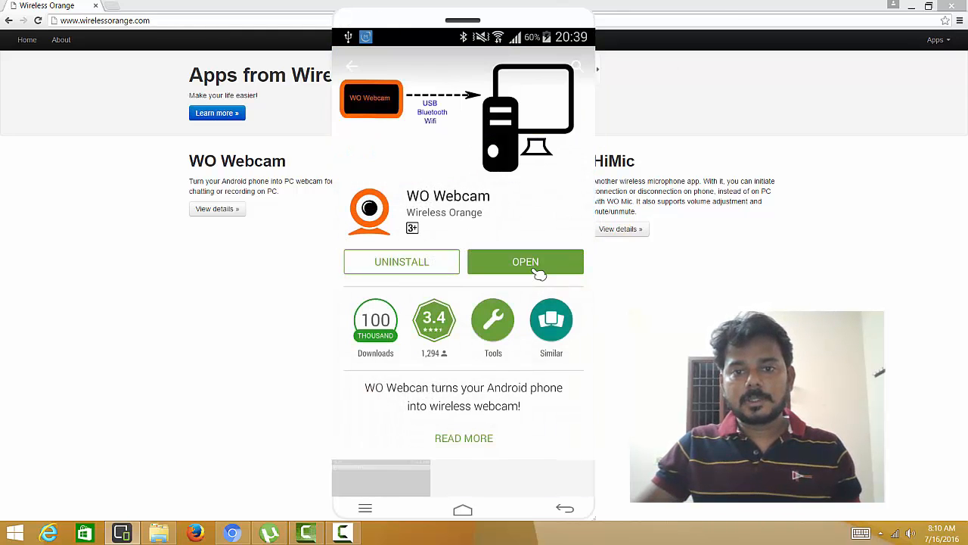
{"action": "left_click", "coordinate": [525, 261]}
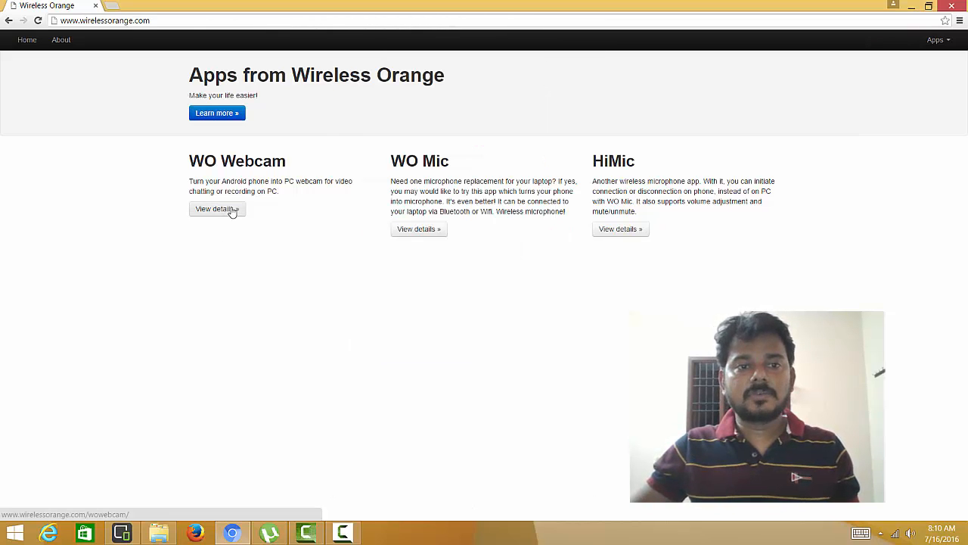
{"action": "left_click", "coordinate": [218, 209]}
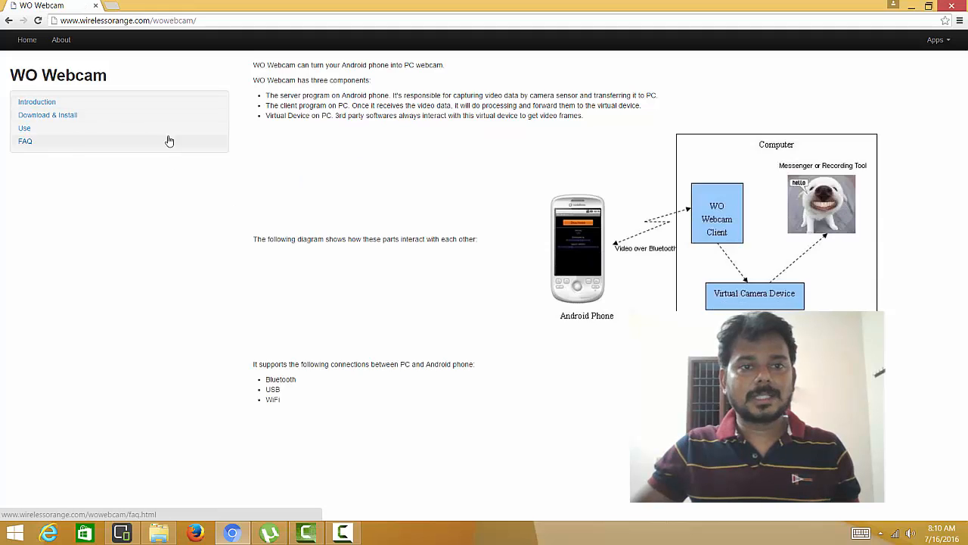
{"action": "left_click", "coordinate": [48, 115]}
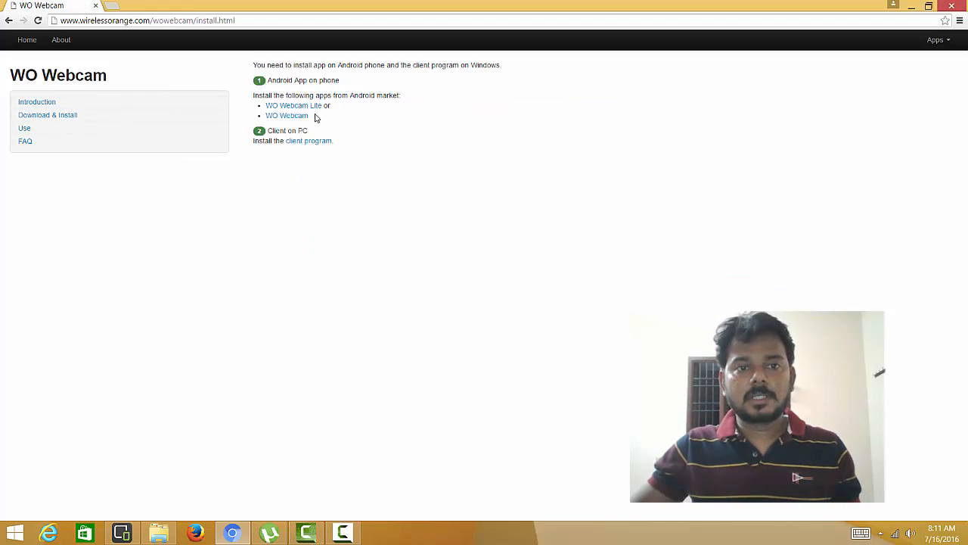
{"action": "mouse_move", "coordinate": [296, 144]}
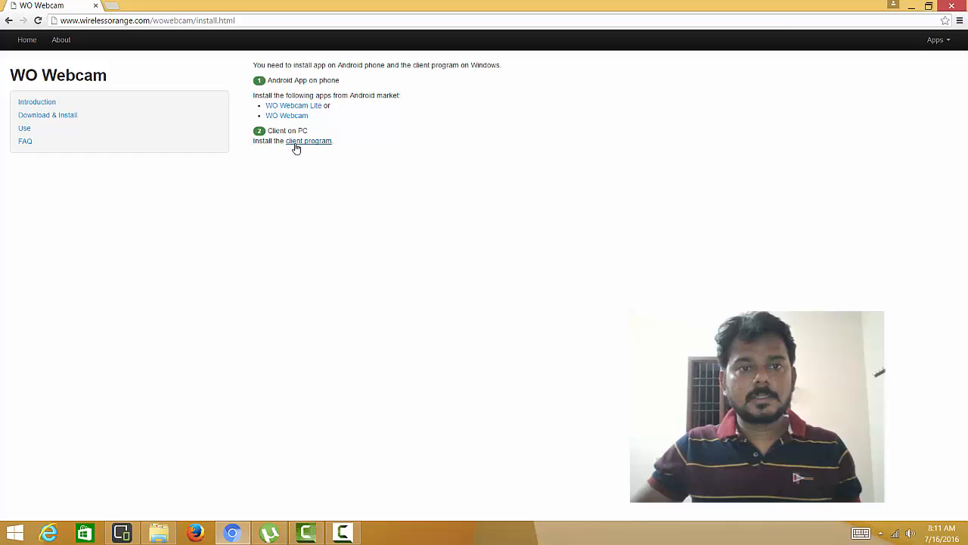
{"action": "mouse_move", "coordinate": [308, 141]}
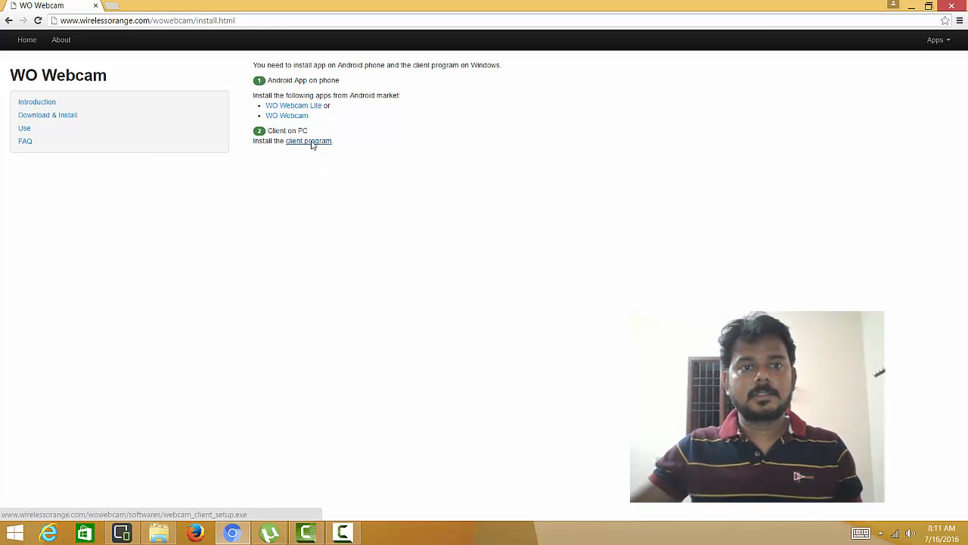
{"action": "left_click", "coordinate": [308, 141]}
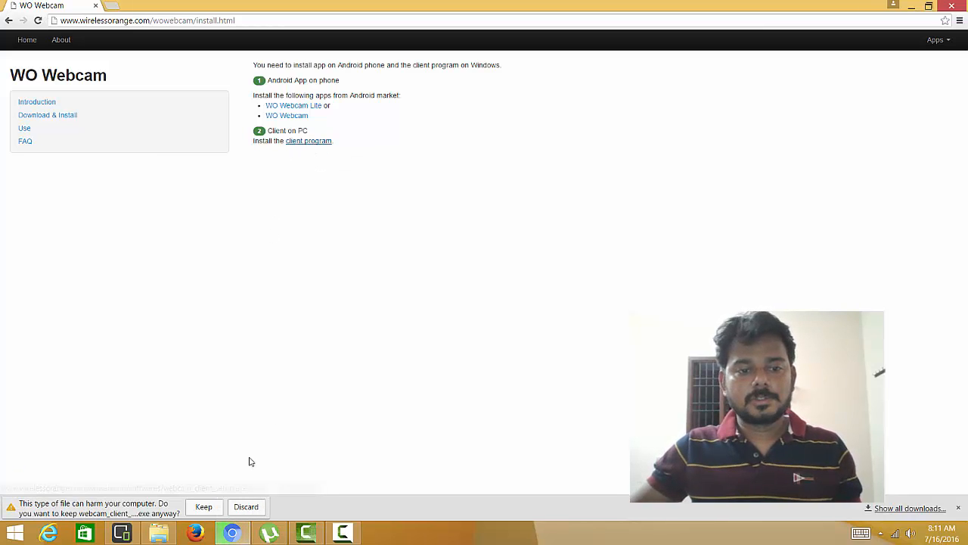
{"action": "left_click", "coordinate": [203, 507]}
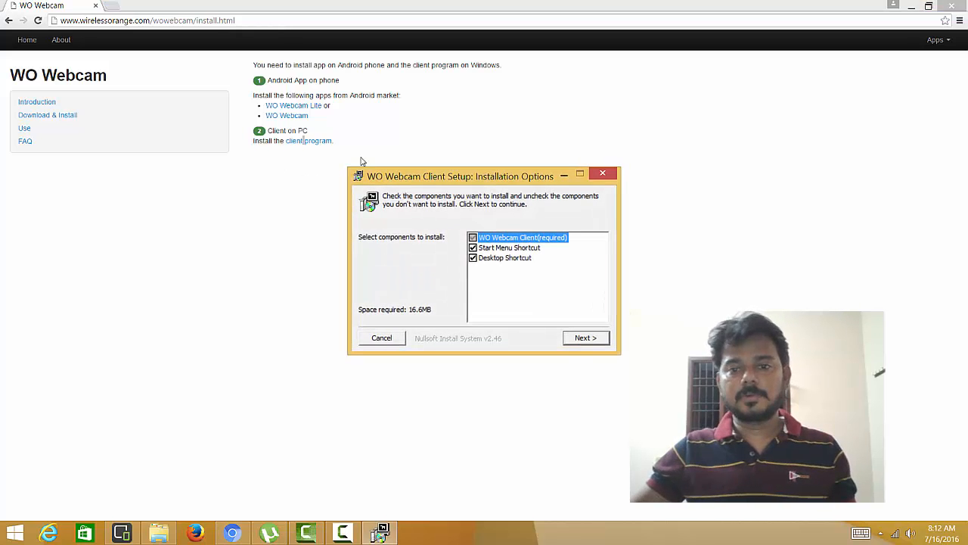
Step: Install with the default components and folder, then move the opened client window to the middle
{"action": "left_click", "coordinate": [586, 338]}
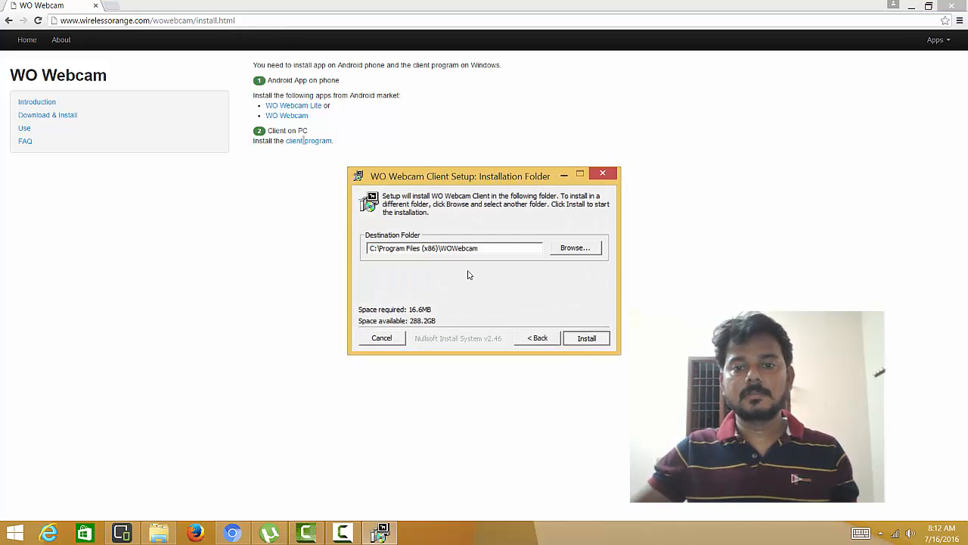
{"action": "left_click", "coordinate": [585, 337]}
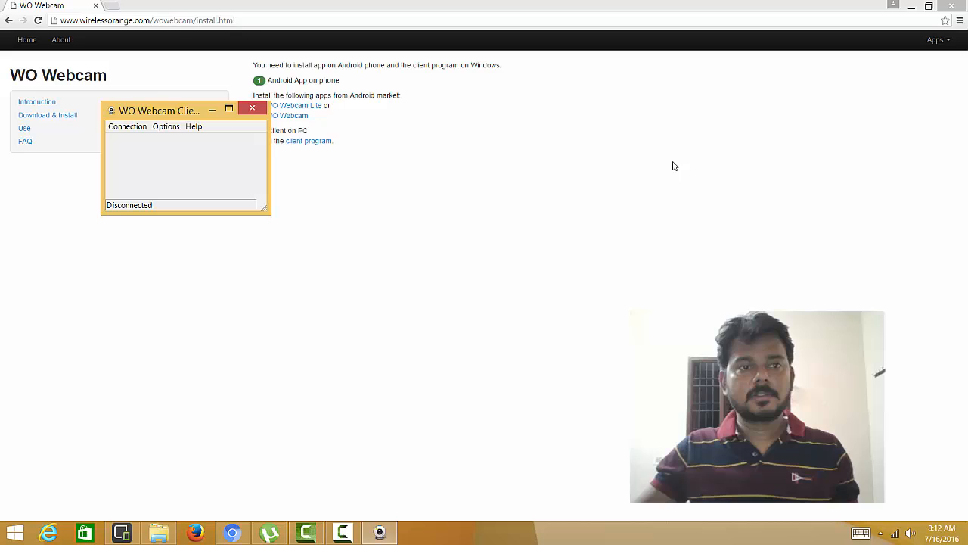
{"action": "left_click_drag", "start_coordinate": [159, 111], "coordinate": [454, 102]}
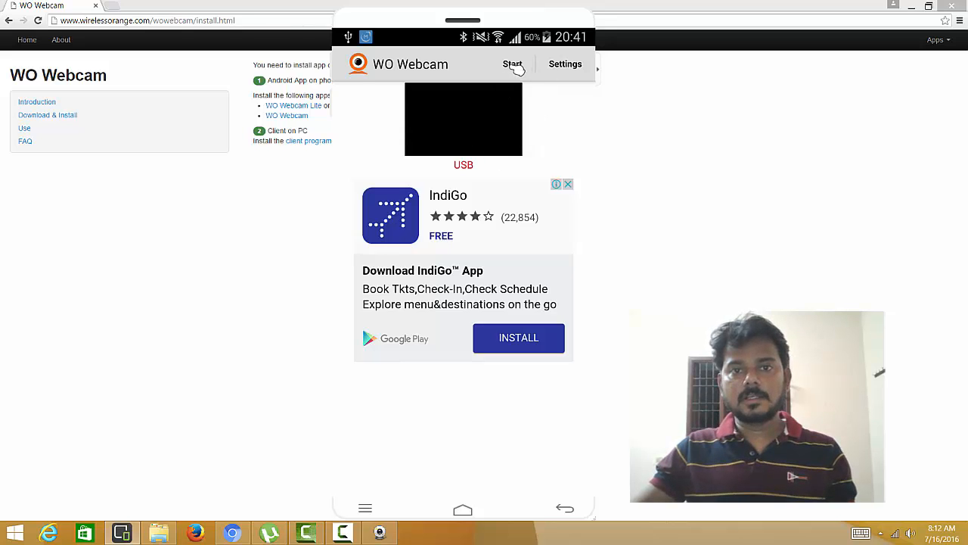
Step: Briefly test the phone camera stream, then set the app's Transport setting to WiFi
{"action": "left_click", "coordinate": [513, 63]}
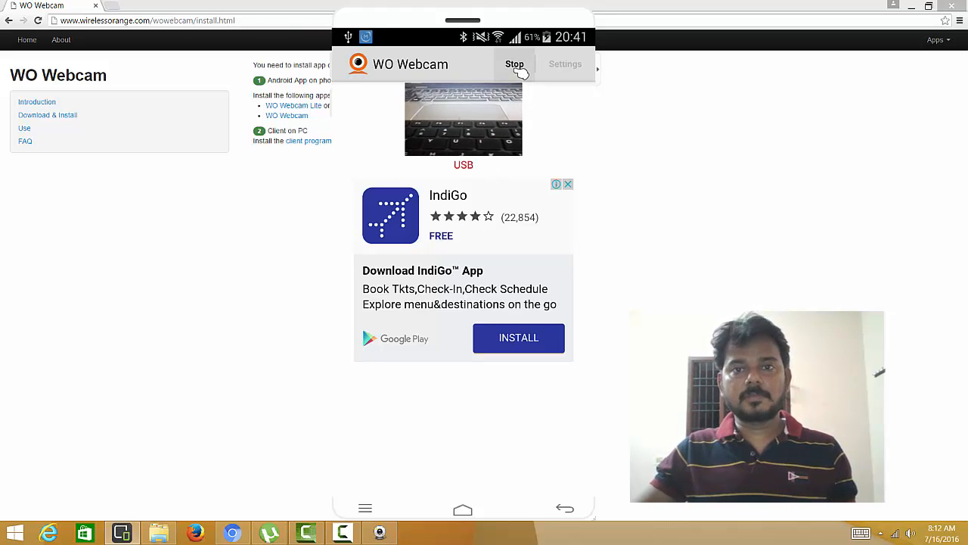
{"action": "left_click", "coordinate": [514, 63]}
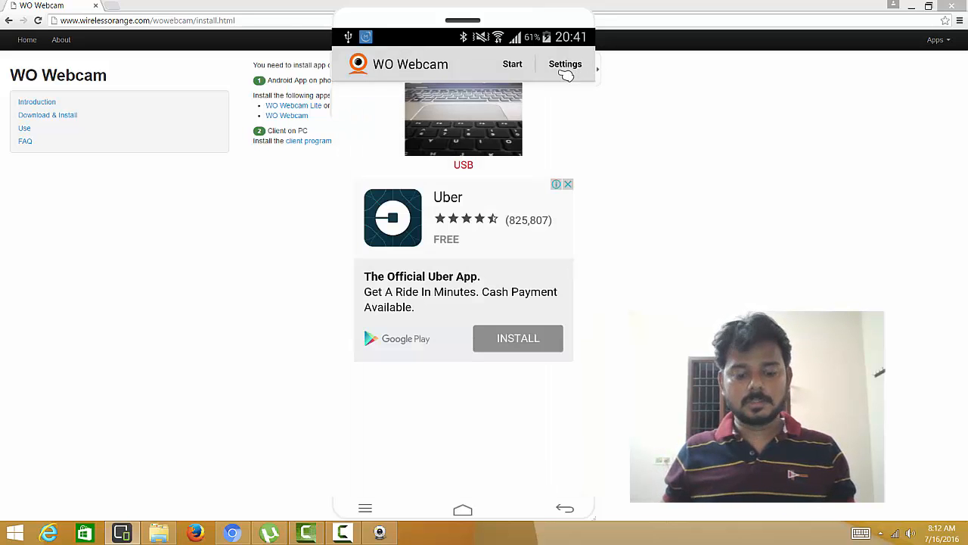
{"action": "left_click", "coordinate": [565, 63]}
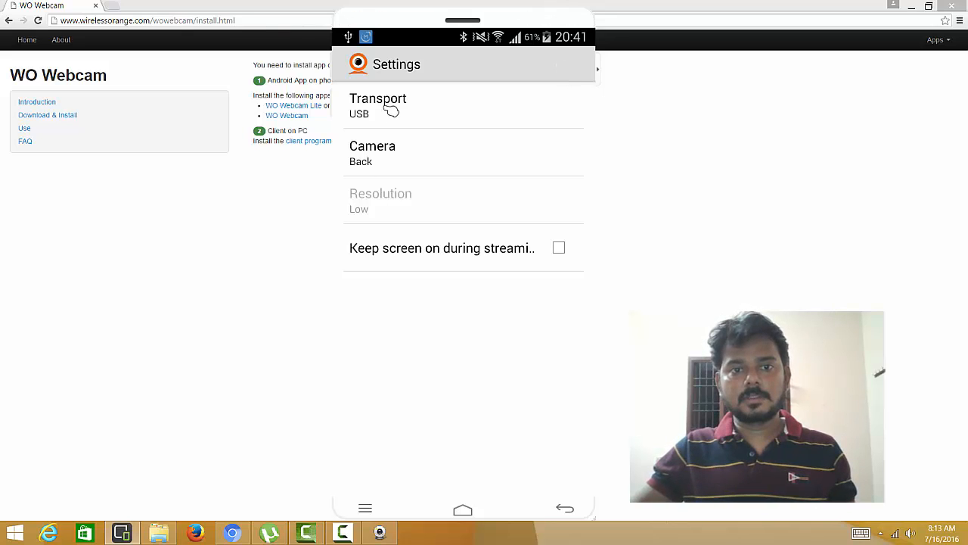
{"action": "left_click", "coordinate": [378, 106]}
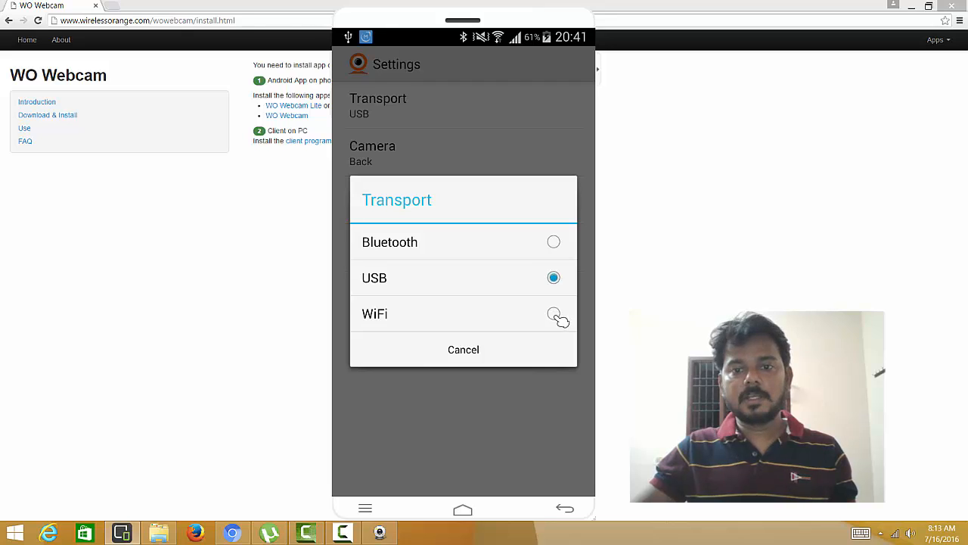
{"action": "left_click", "coordinate": [374, 313]}
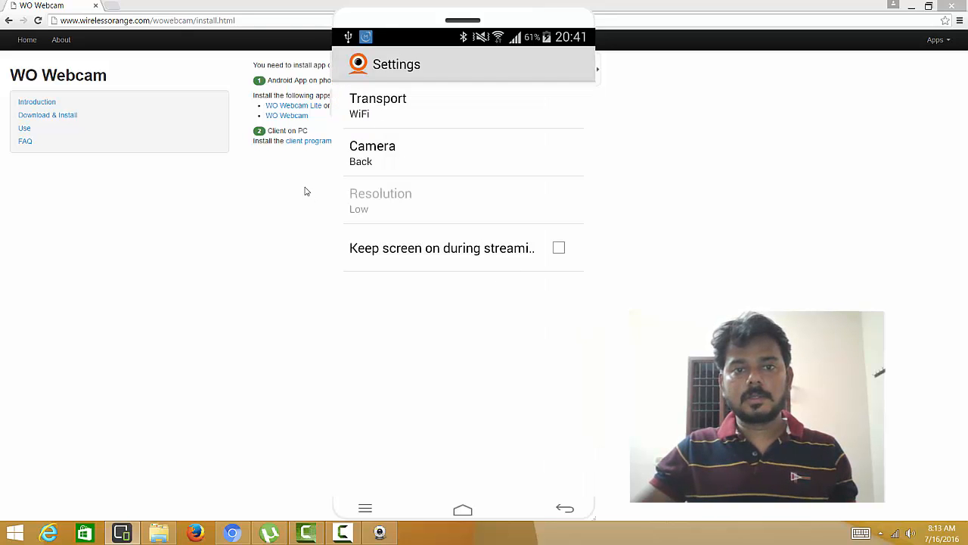
{"action": "left_click", "coordinate": [373, 152]}
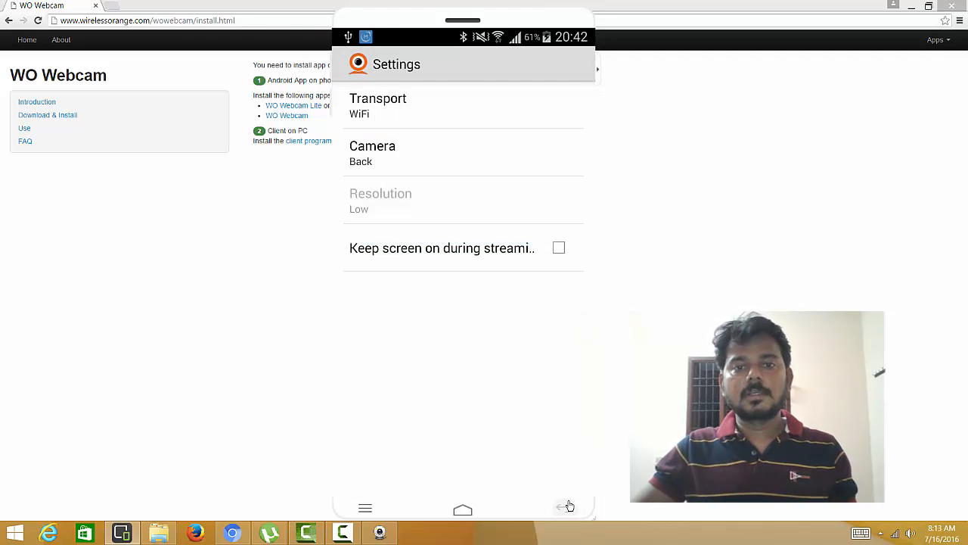
{"action": "left_click", "coordinate": [565, 508]}
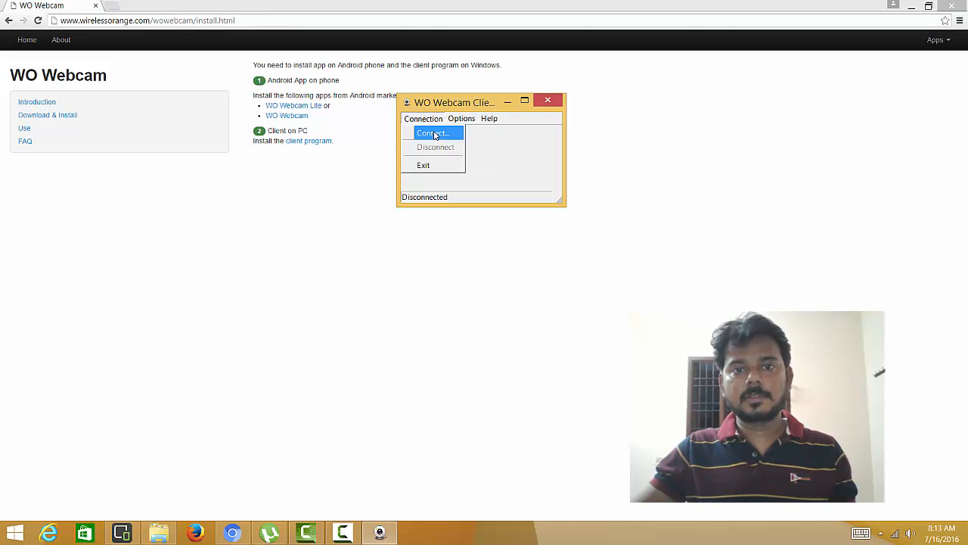
Step: Try a WiFi connection to address 192.168.10, then close the crashed camclient.exe
{"action": "left_click", "coordinate": [432, 133]}
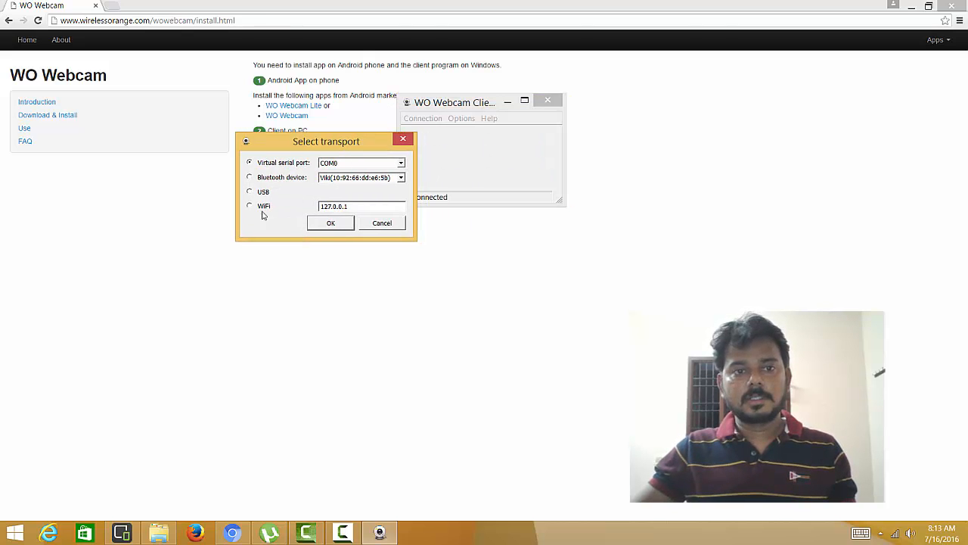
{"action": "left_click", "coordinate": [250, 205]}
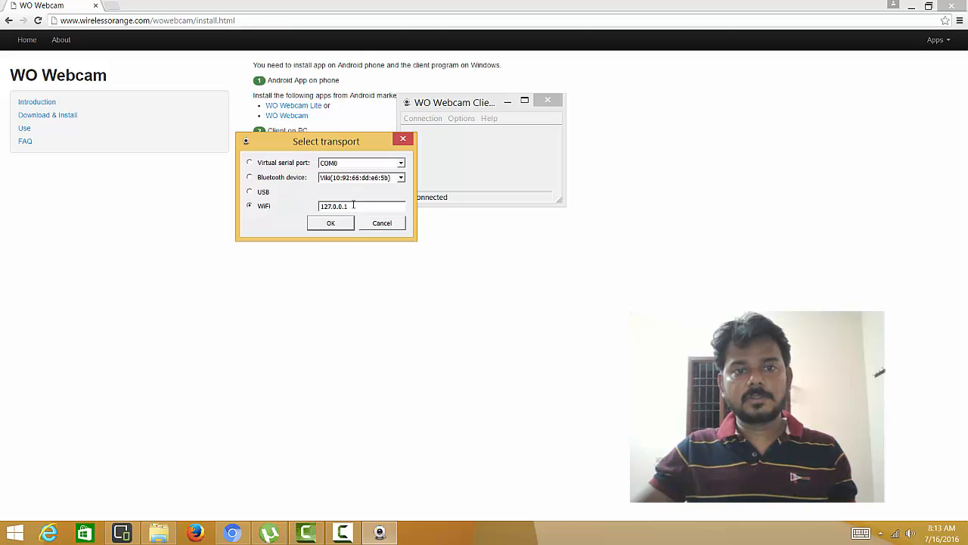
{"action": "left_click", "coordinate": [331, 222]}
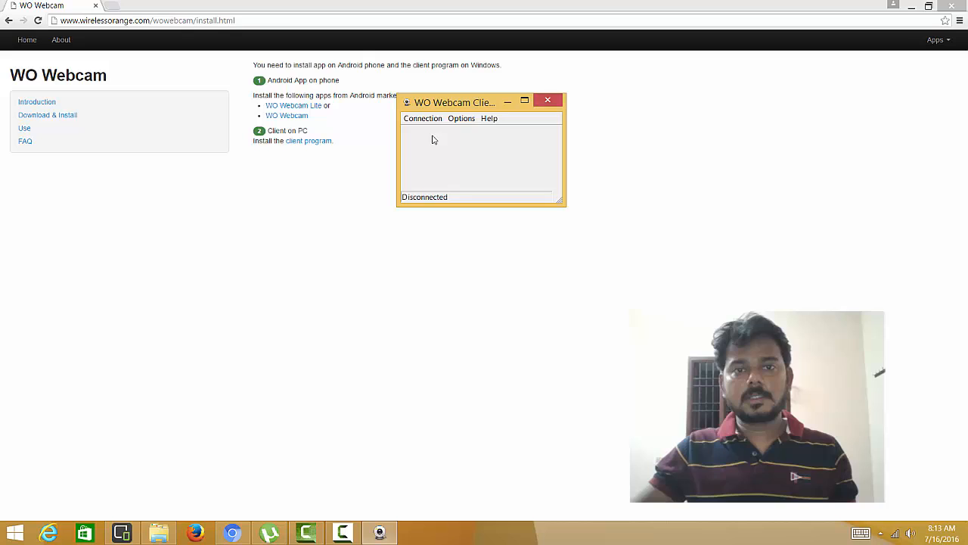
{"action": "left_click", "coordinate": [423, 118]}
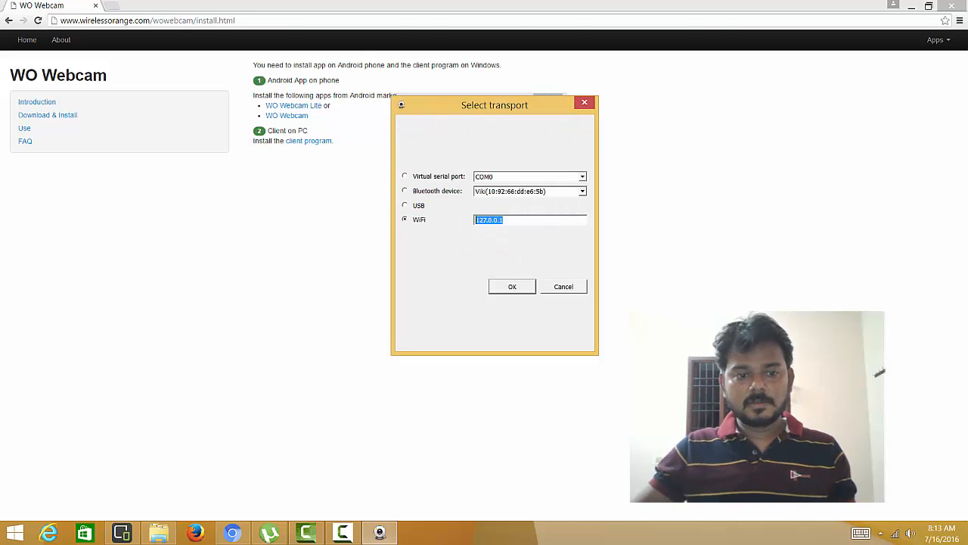
{"action": "left_click", "coordinate": [512, 286]}
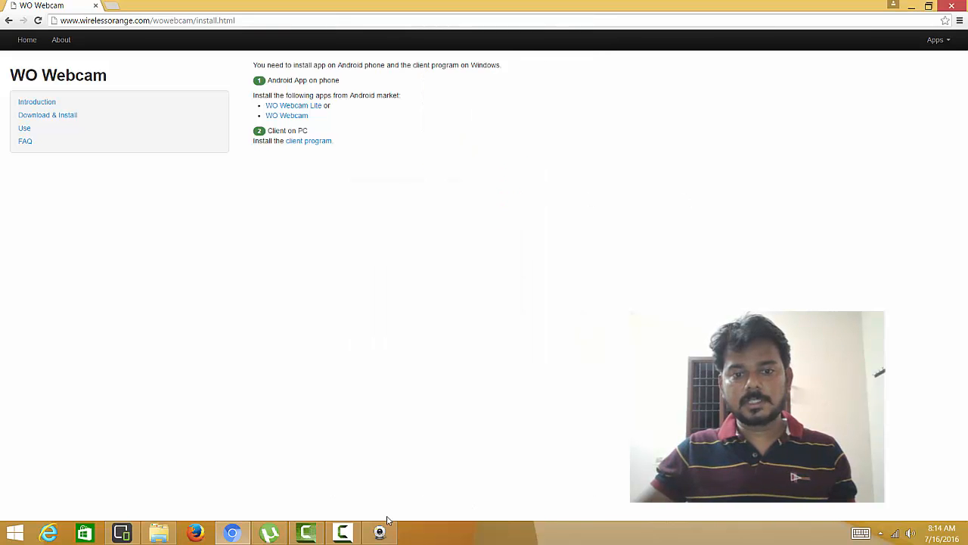
{"action": "left_click", "coordinate": [379, 533]}
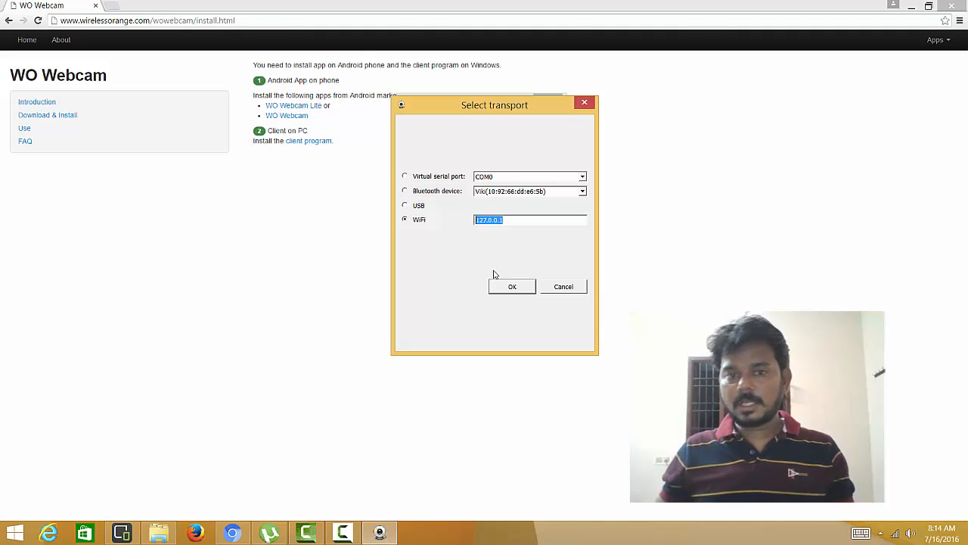
{"action": "type", "text": "192.168.10"}
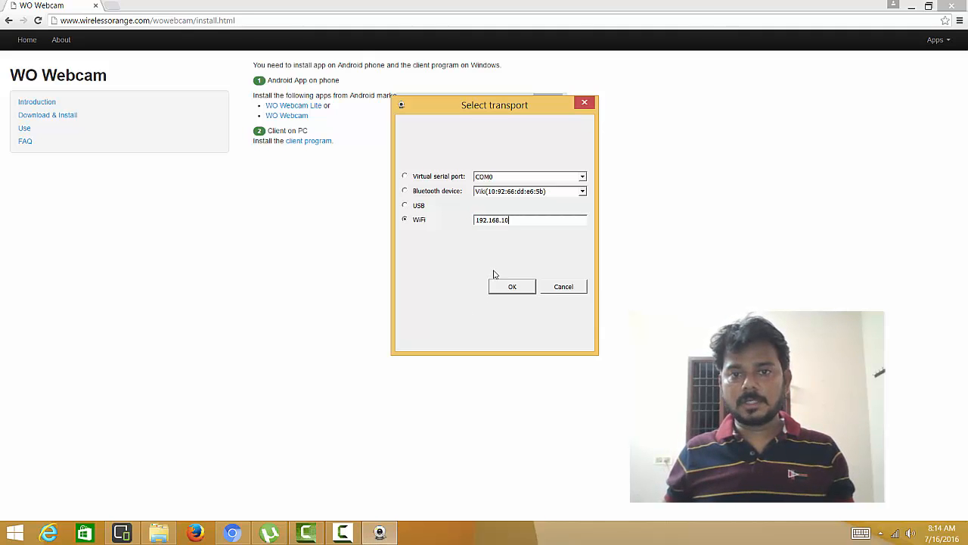
{"action": "left_click", "coordinate": [512, 286]}
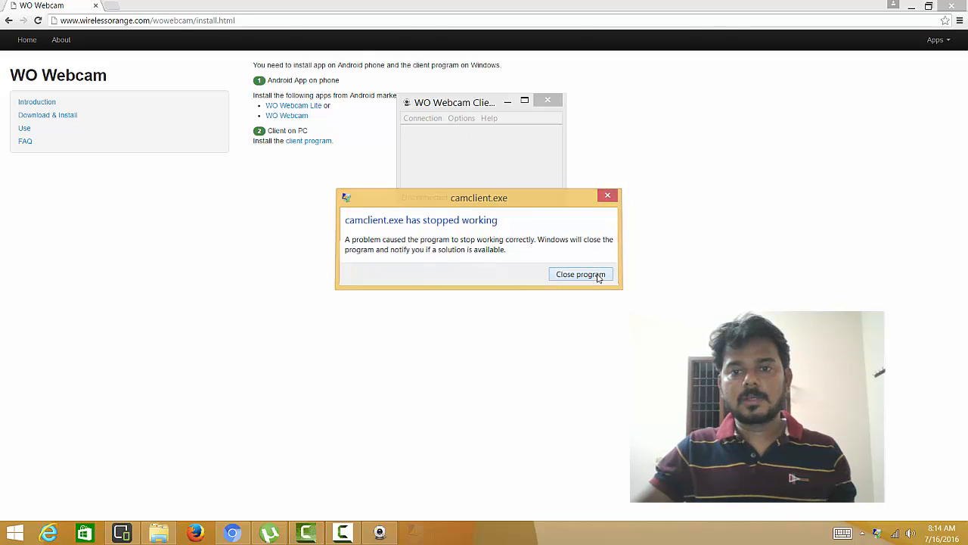
{"action": "left_click", "coordinate": [581, 274]}
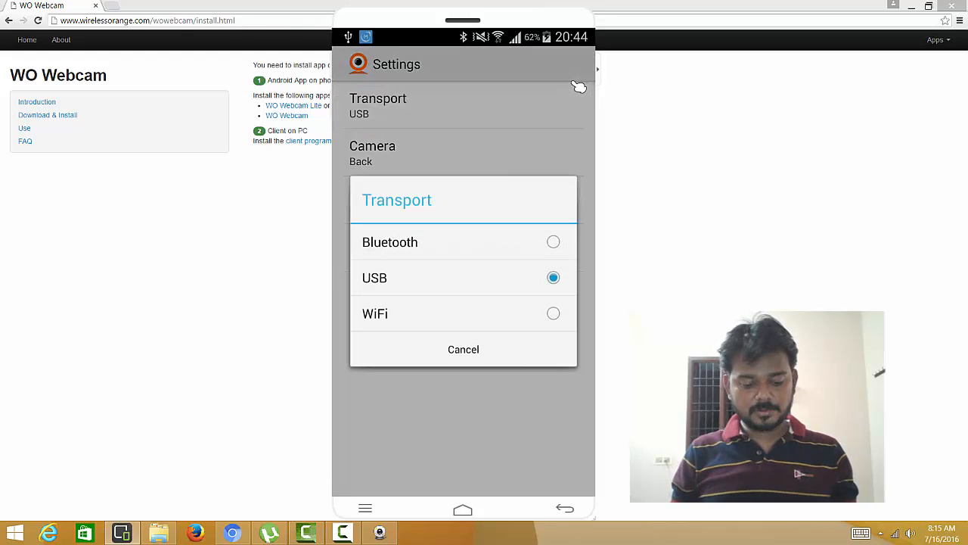
Step: Set the phone transport to Bluetooth, keep the back camera, start streaming, and confirm the client connection
{"action": "left_click", "coordinate": [389, 243]}
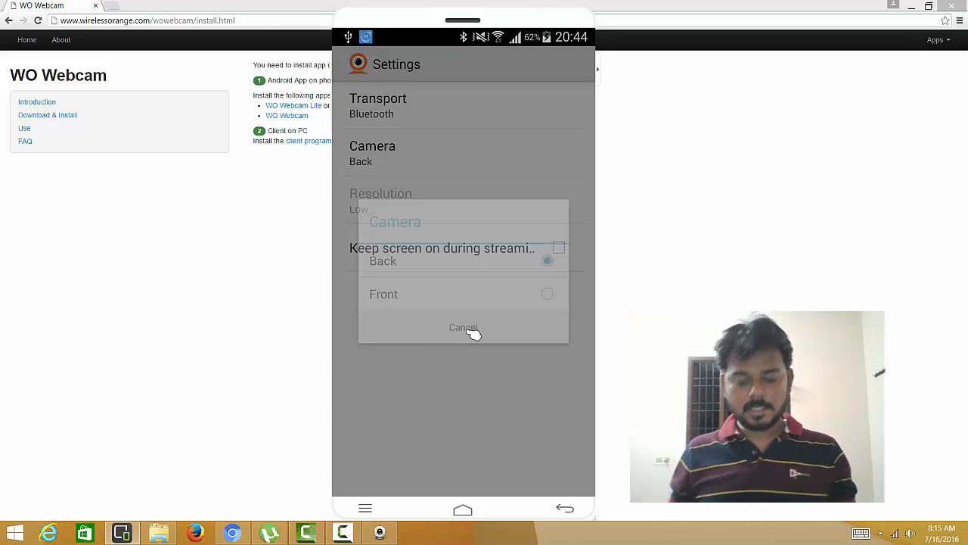
{"action": "left_click", "coordinate": [463, 327]}
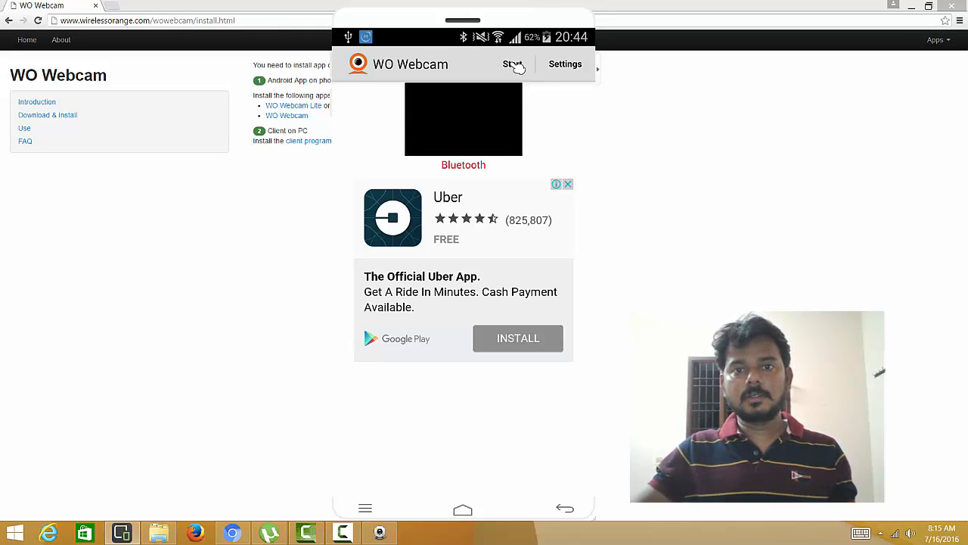
{"action": "left_click", "coordinate": [512, 64]}
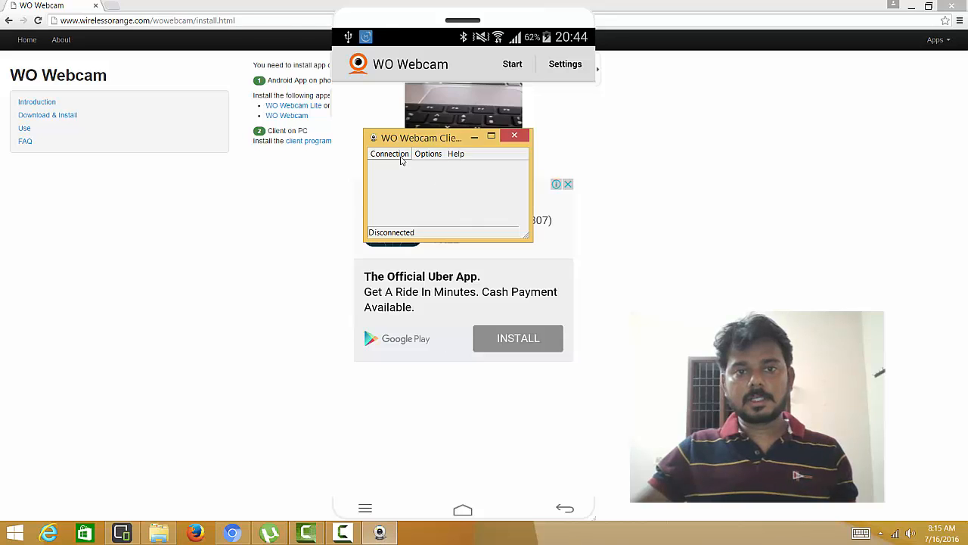
{"action": "left_click", "coordinate": [389, 153]}
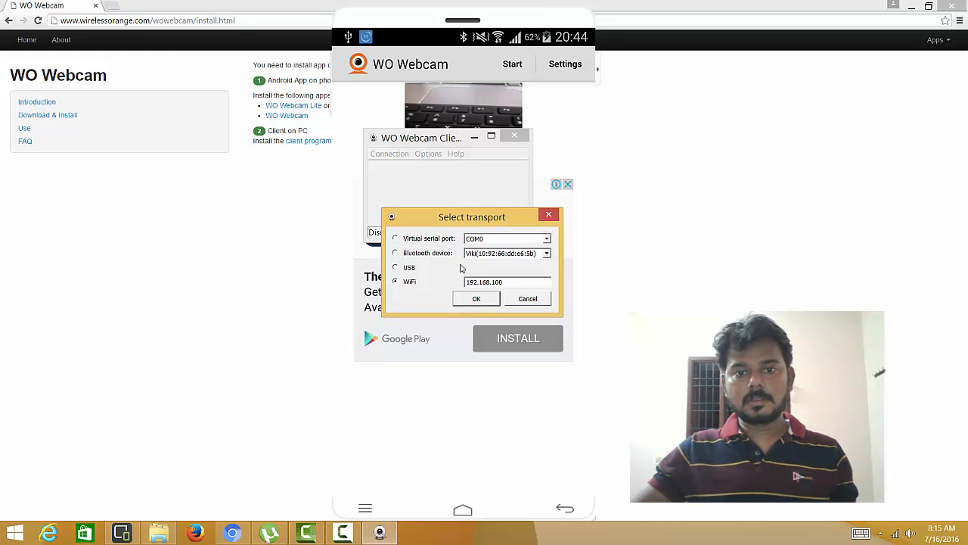
{"action": "left_click", "coordinate": [395, 253]}
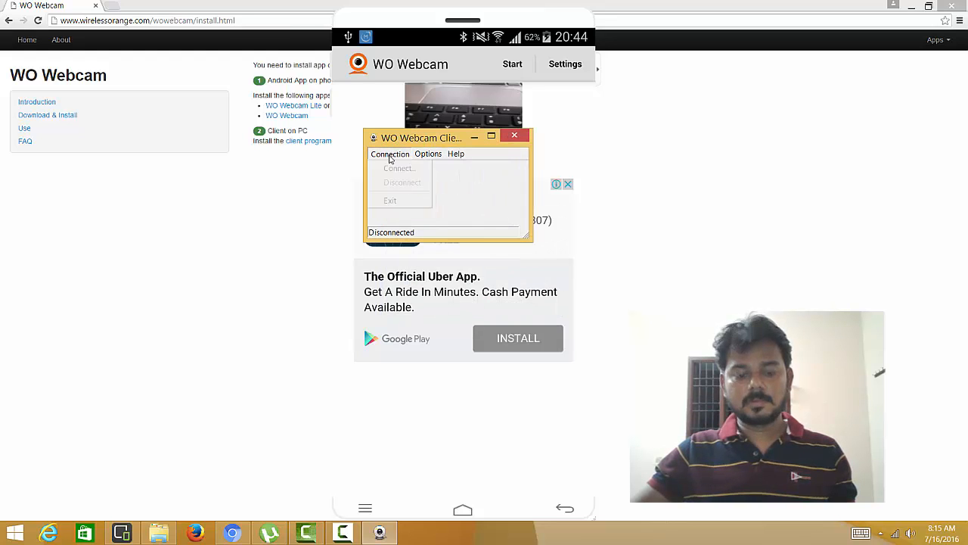
{"action": "left_click", "coordinate": [390, 153]}
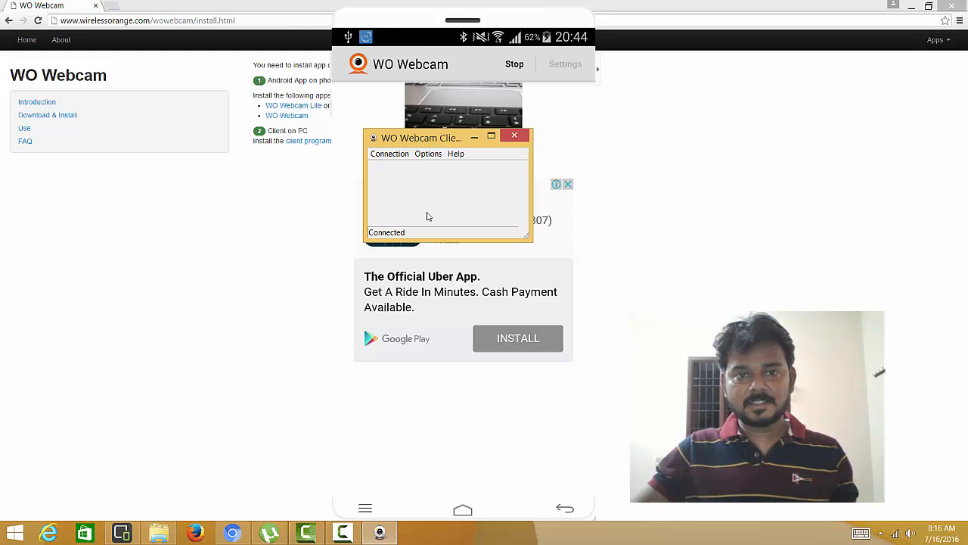
Step: Review the Flip video options, then set Rotate video to 0 degrees
{"action": "left_click", "coordinate": [345, 169]}
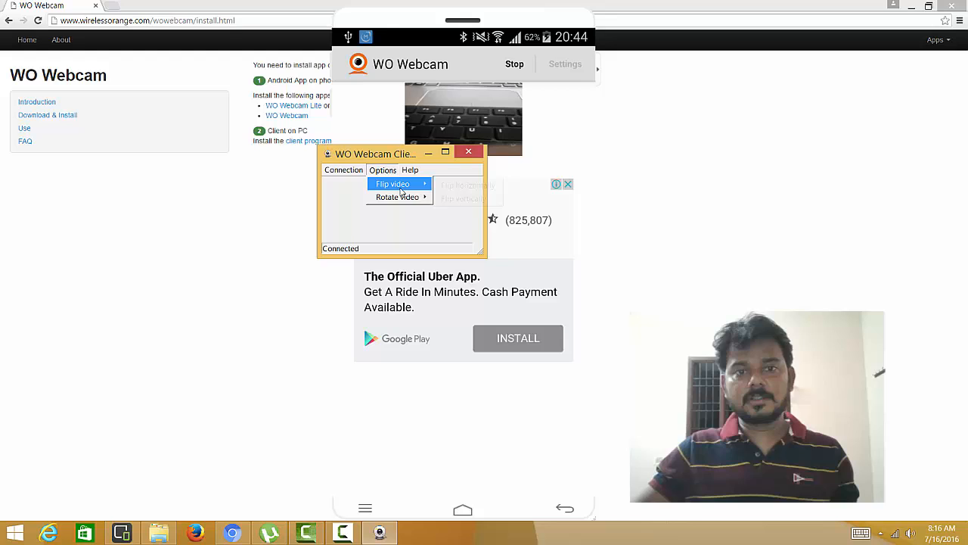
{"action": "left_click", "coordinate": [382, 170]}
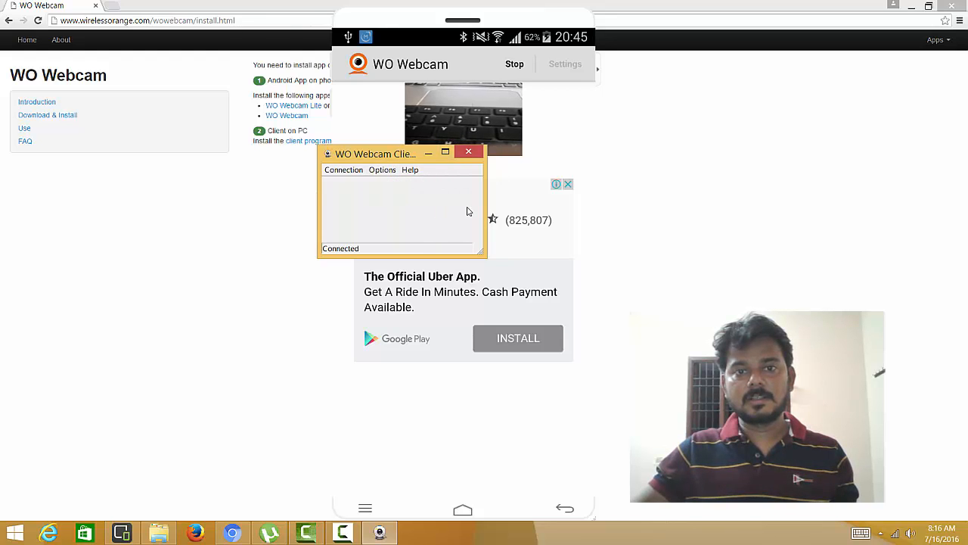
{"action": "left_click", "coordinate": [382, 169]}
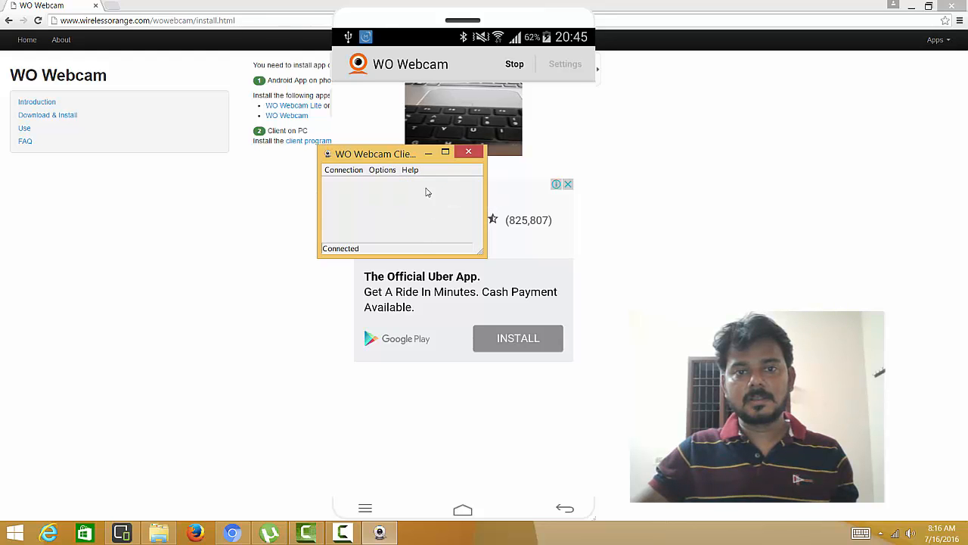
{"action": "left_click", "coordinate": [382, 170]}
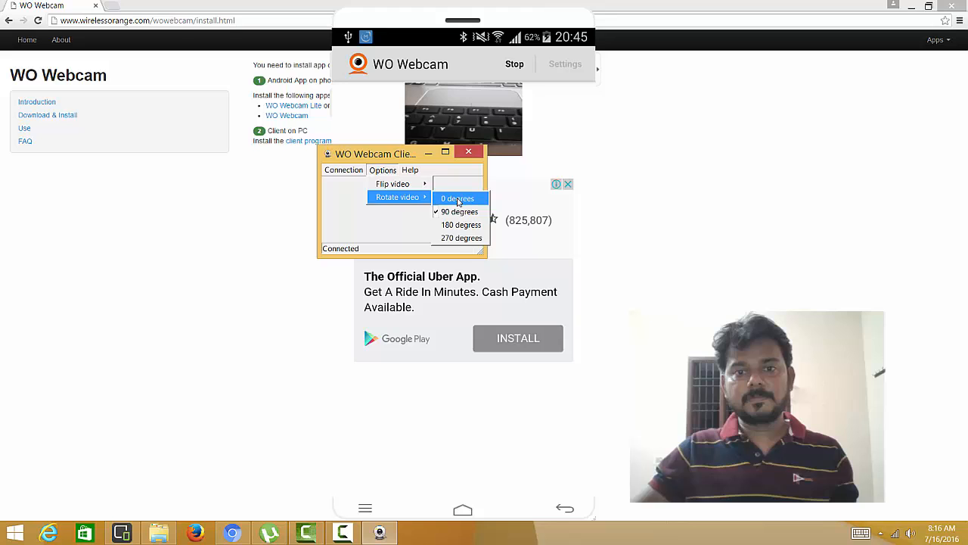
{"action": "left_click", "coordinate": [457, 199]}
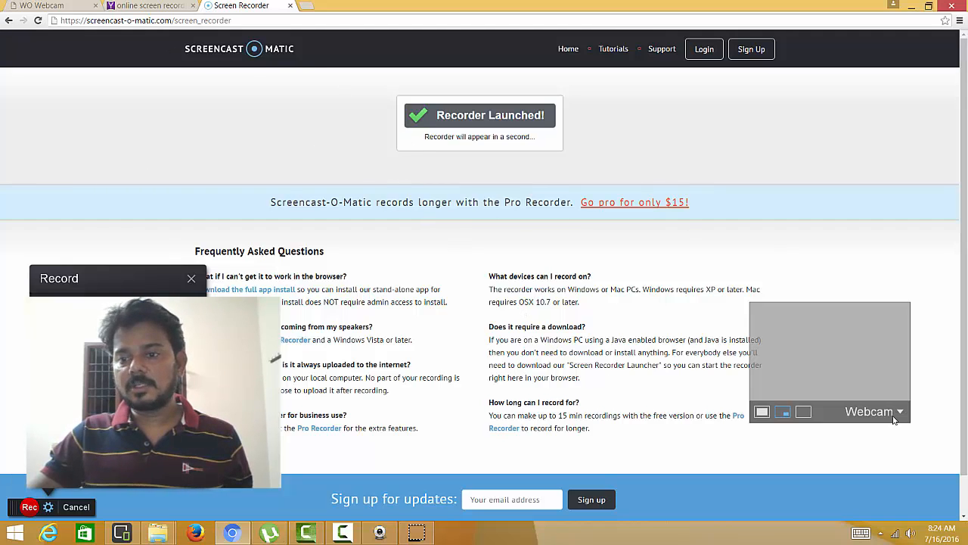
{"action": "left_click", "coordinate": [874, 411]}
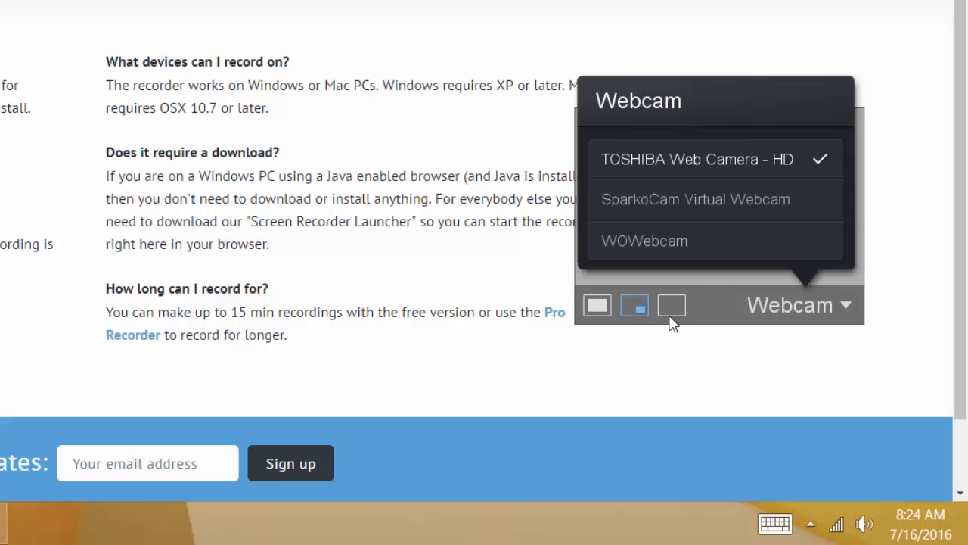
{"action": "left_click", "coordinate": [798, 304]}
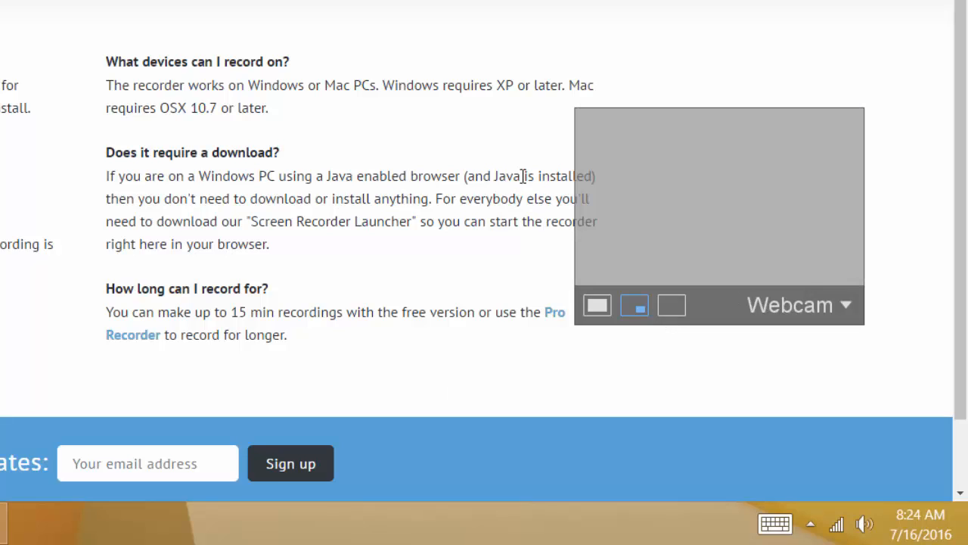